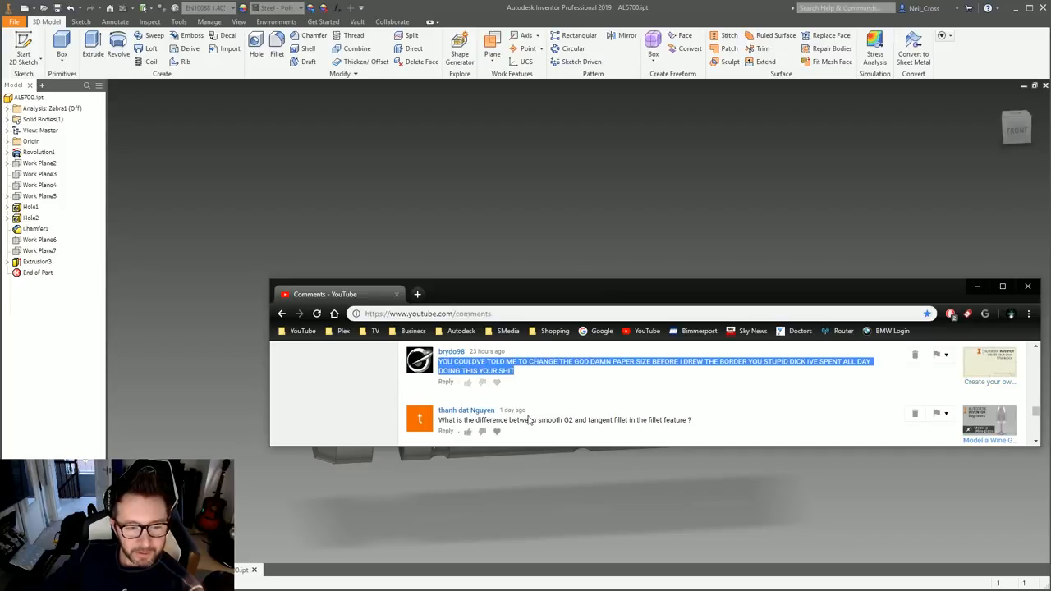
Close the YouTube comments page to bring the shaft model back into full view
left_click(693, 424)
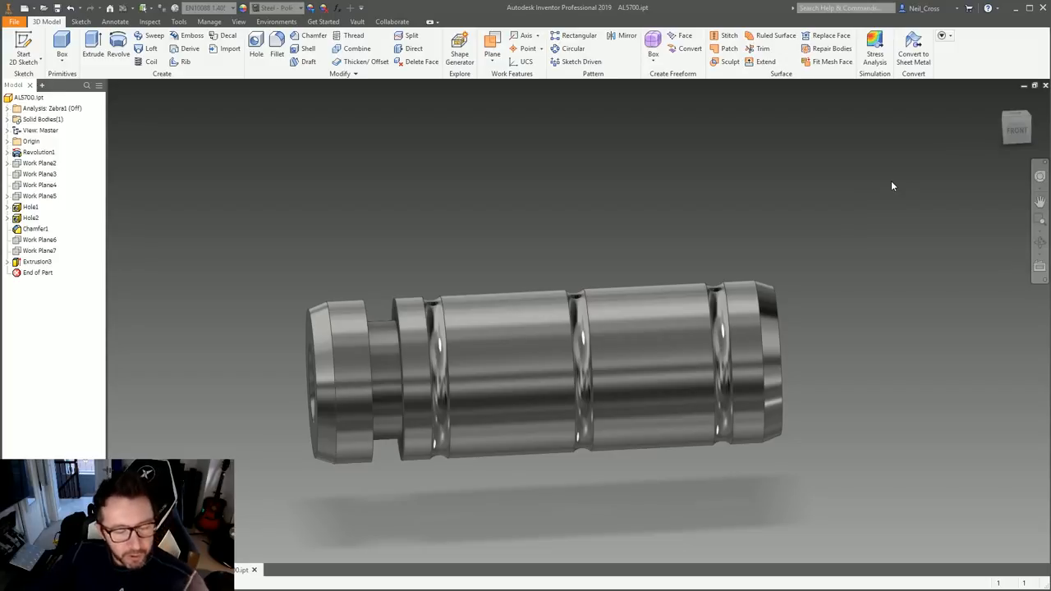
mouse_move(414, 158)
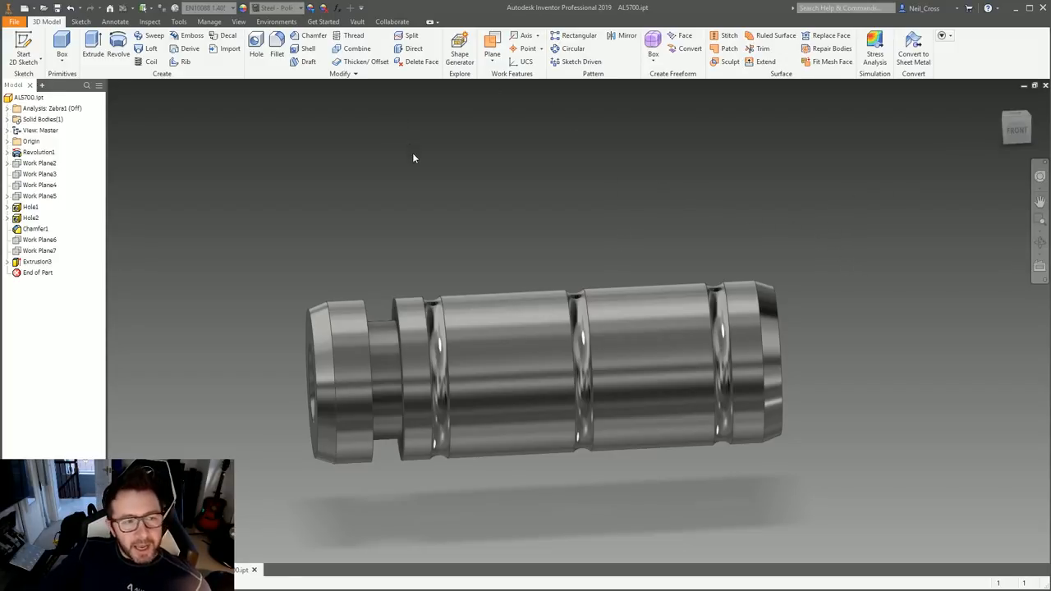
mouse_move(413, 162)
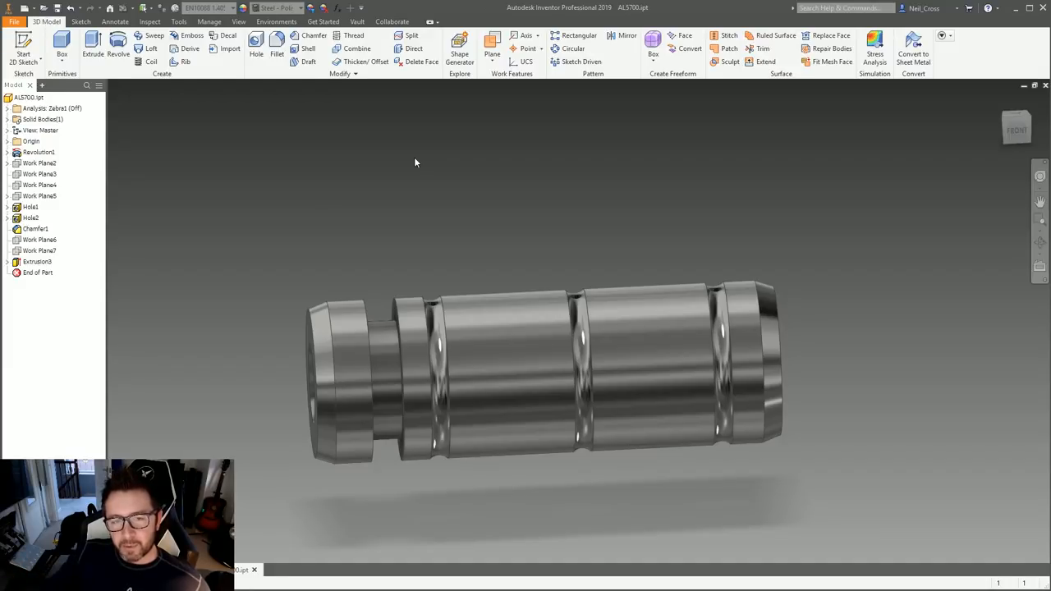
mouse_move(329, 95)
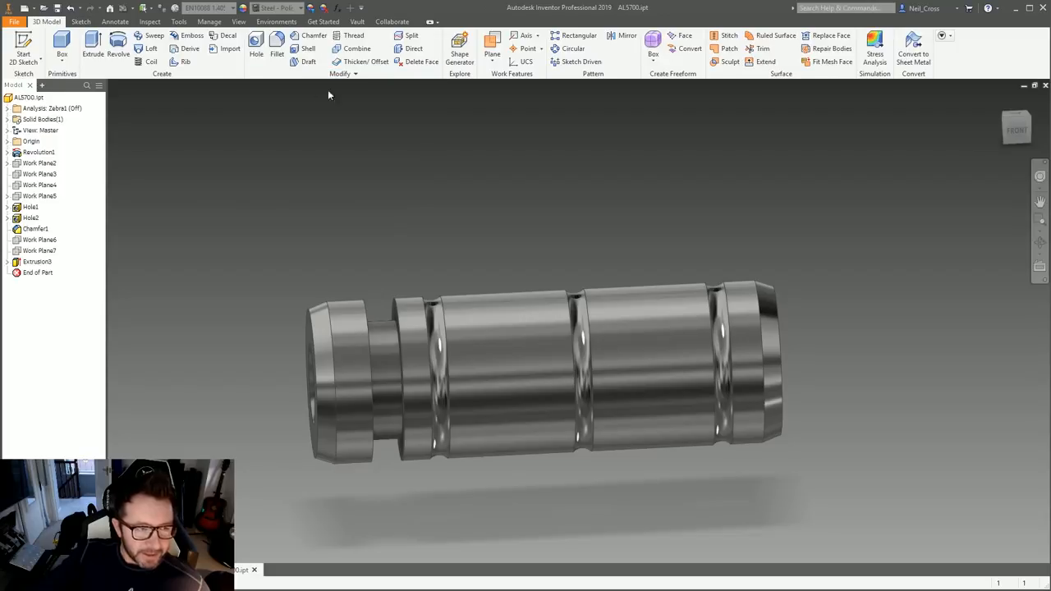
mouse_move(446, 243)
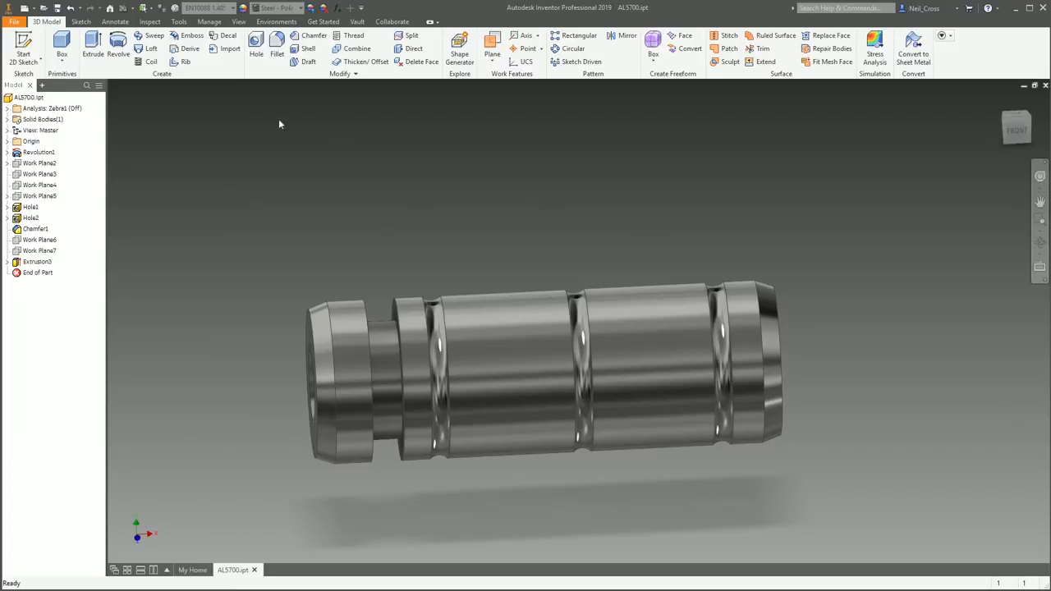
Add a 2 mm constant fillet to the groove edge near the shaft's left end
left_click(276, 40)
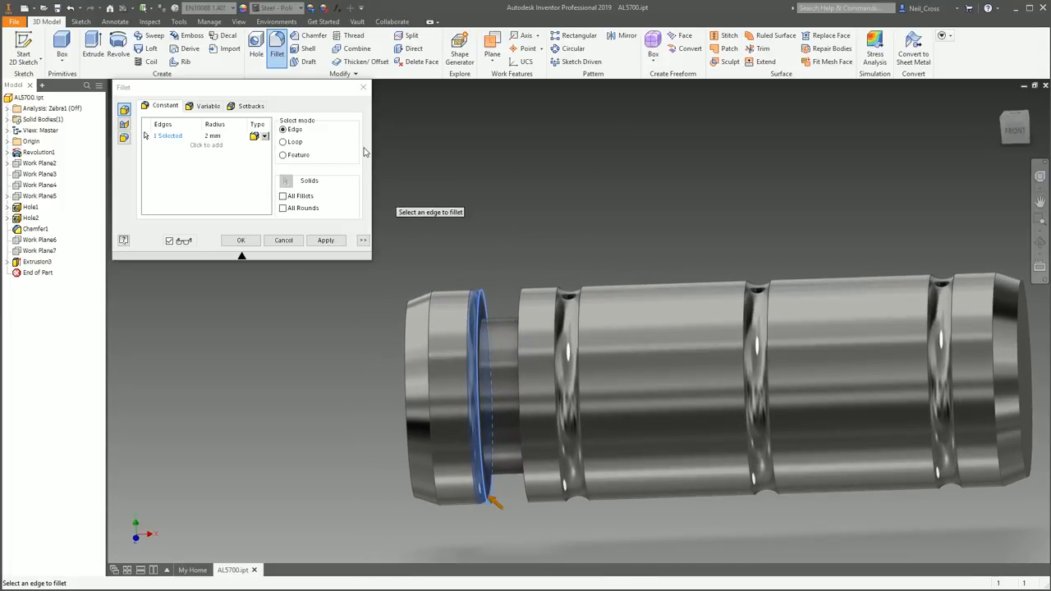
mouse_move(239, 227)
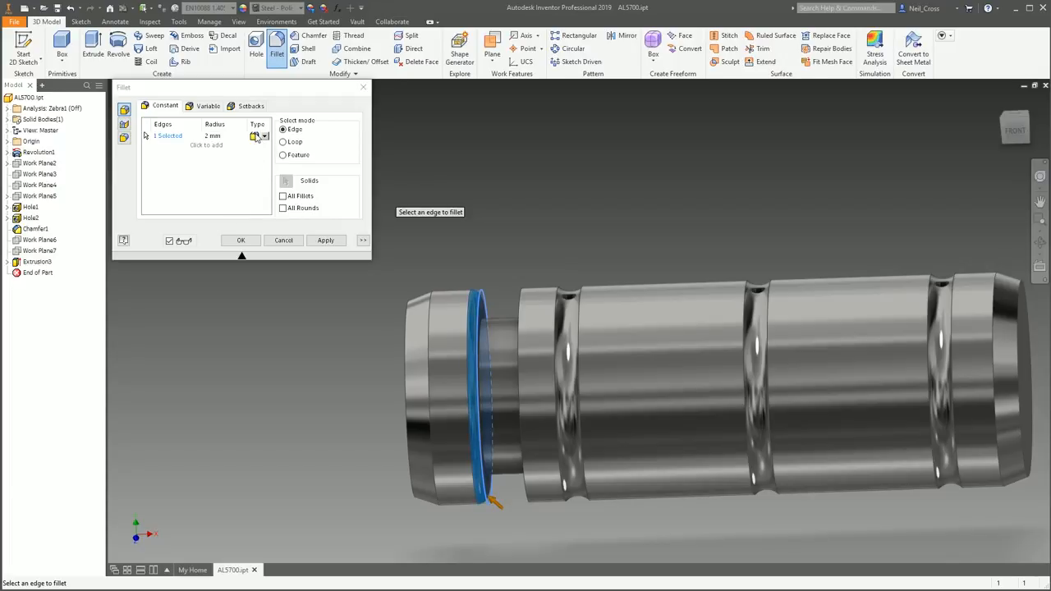
left_click(240, 240)
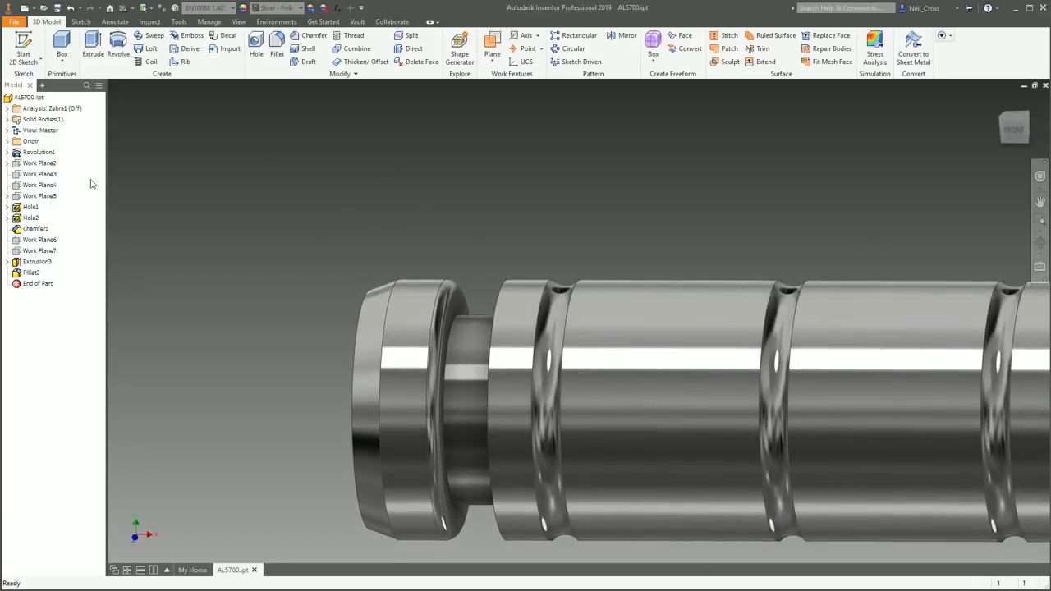
Edit Fillet2 and change its 2 mm groove blend to Smooth (G2) continuity
right_click(32, 272)
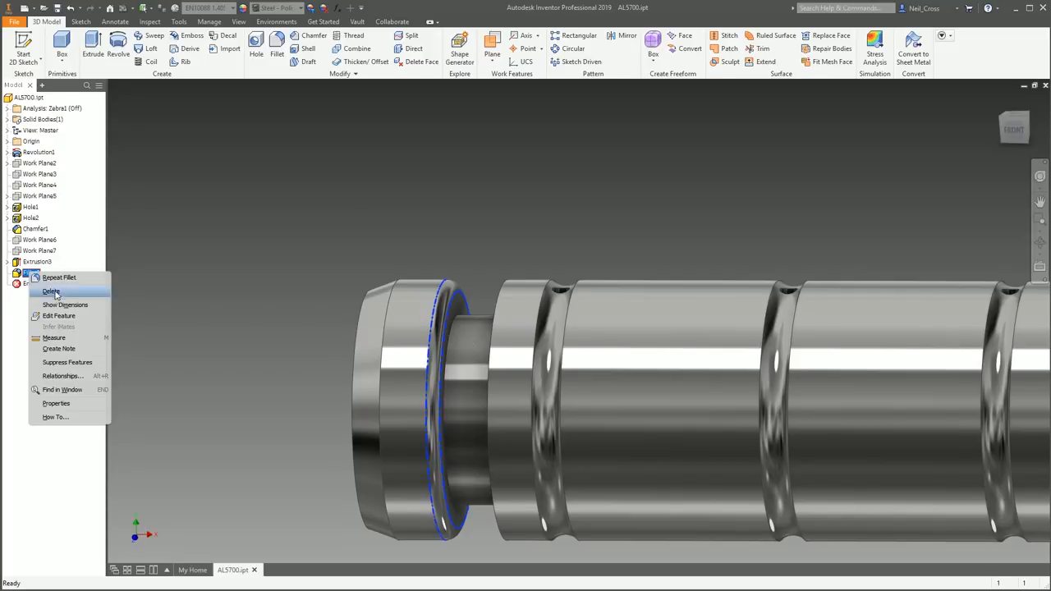
left_click(59, 315)
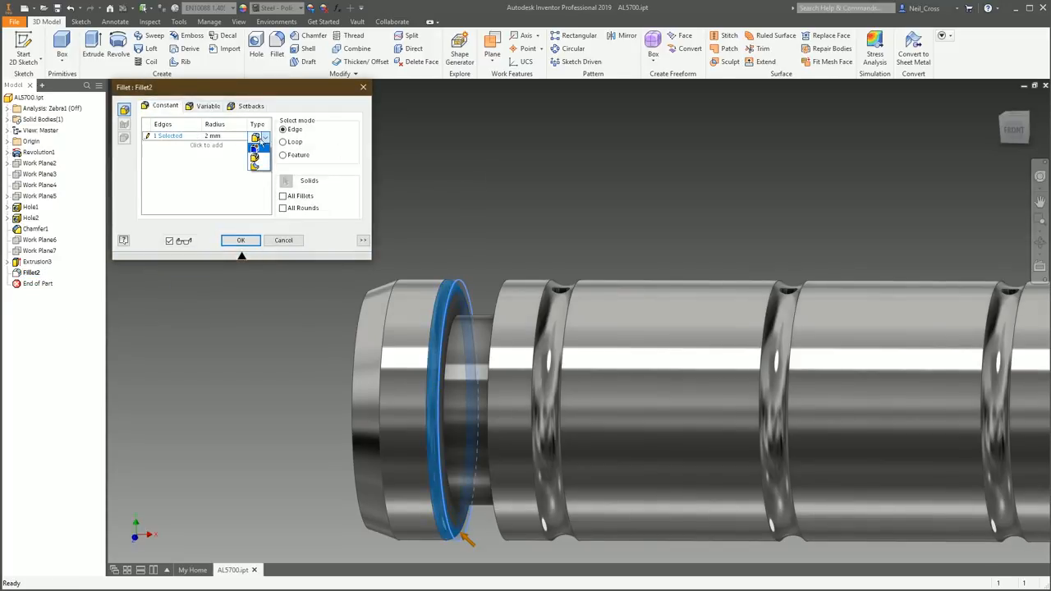
left_click(239, 239)
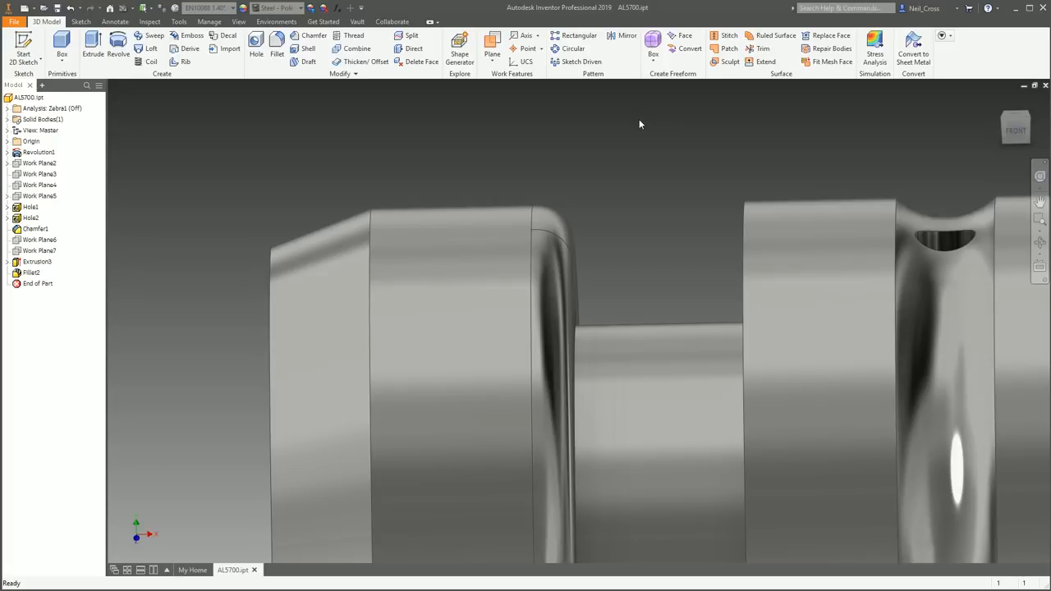
mouse_move(246, 128)
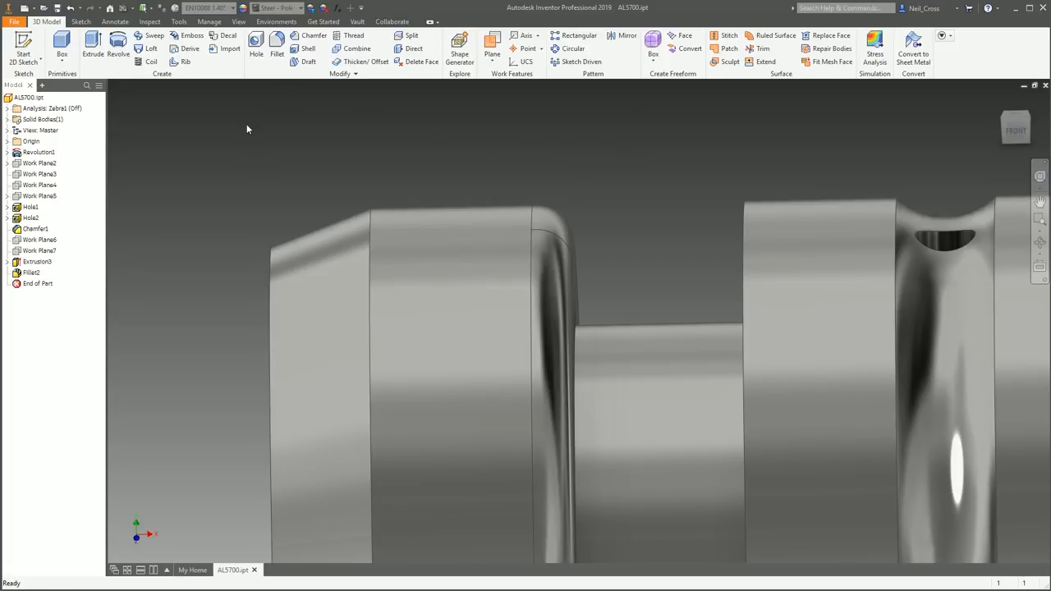
Switch on zebra analysis from the View ribbon to stripe the shaft around the groove fillet
left_click(238, 21)
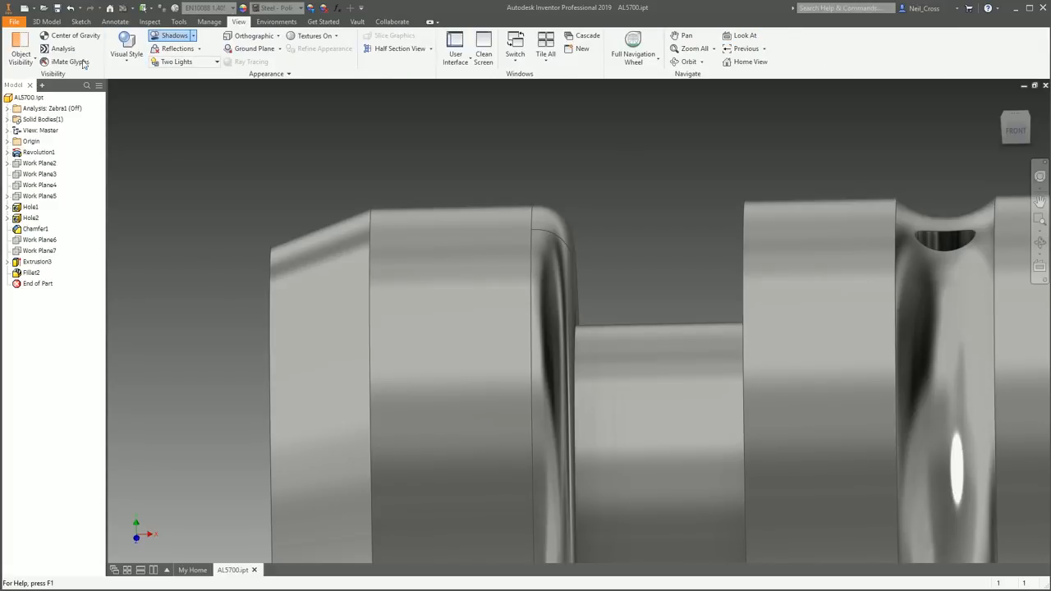
mouse_move(62, 50)
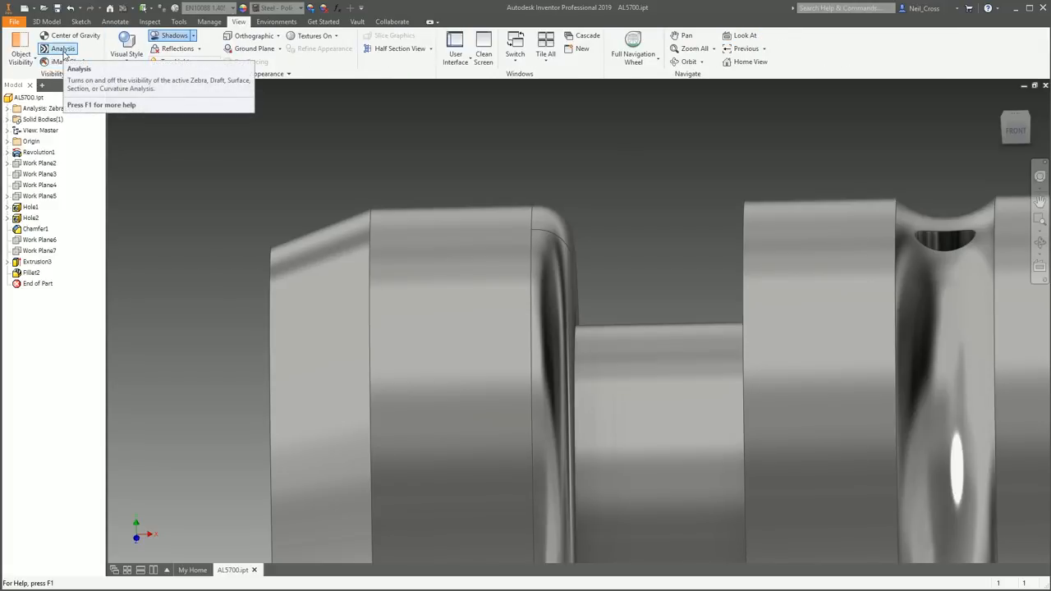
left_click(62, 50)
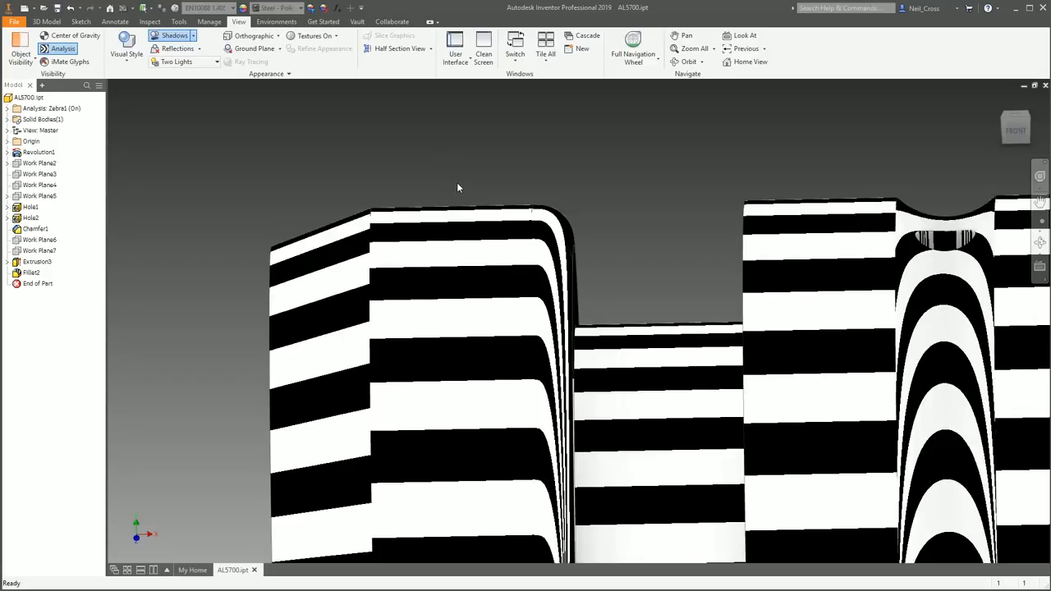
mouse_move(643, 115)
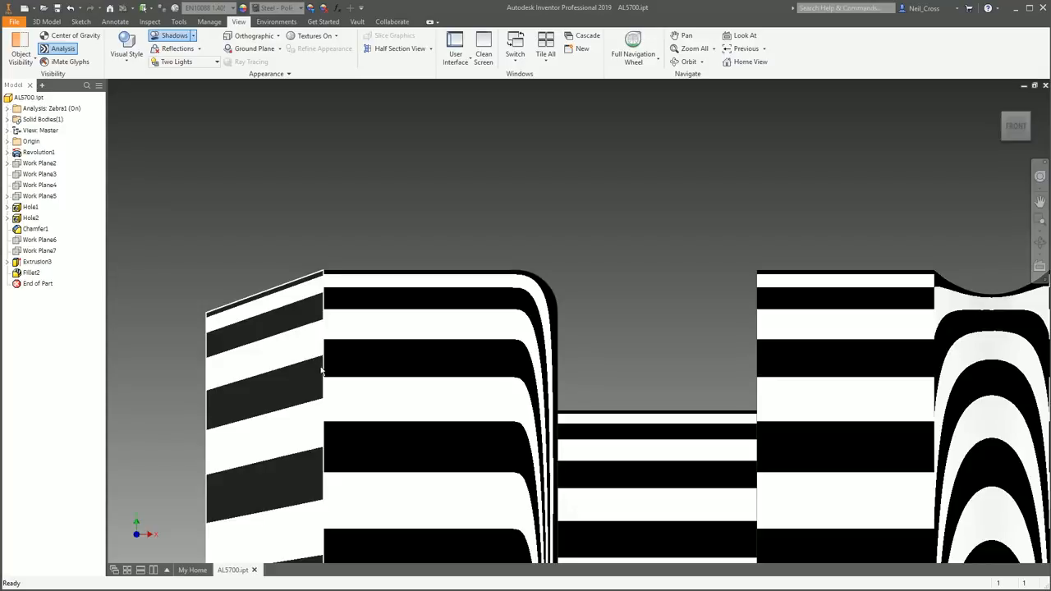
mouse_move(320, 328)
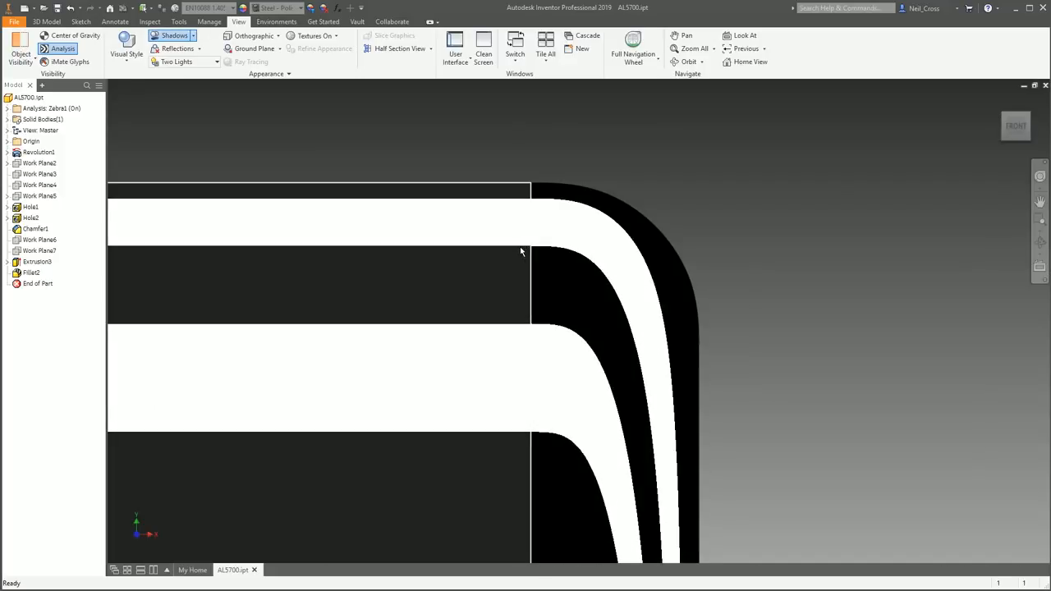
mouse_move(523, 214)
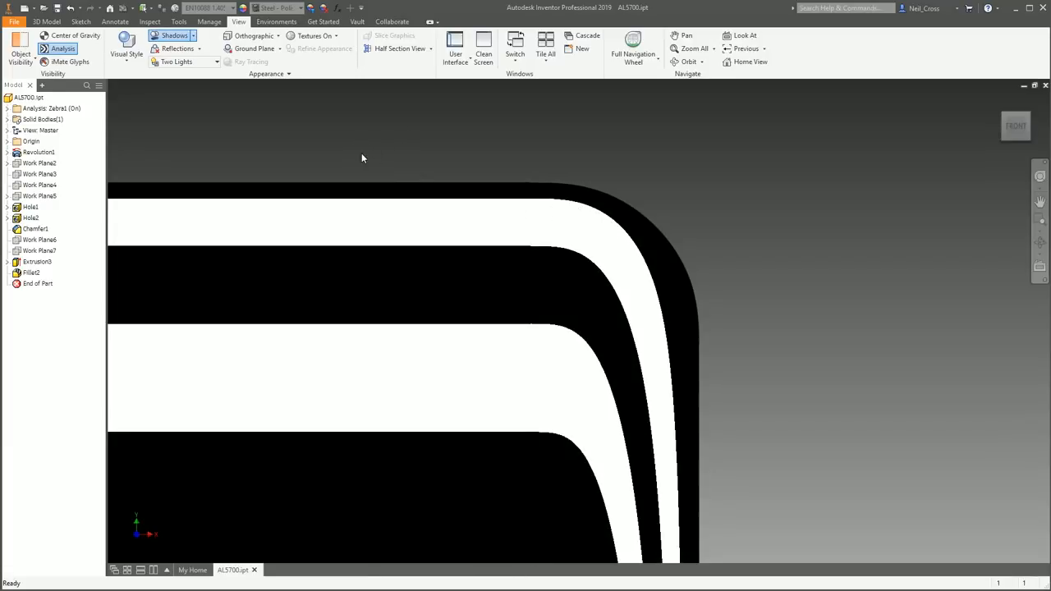
Edit Fillet2 again with a different continuity type to compare its zebra stripes
left_click(40, 249)
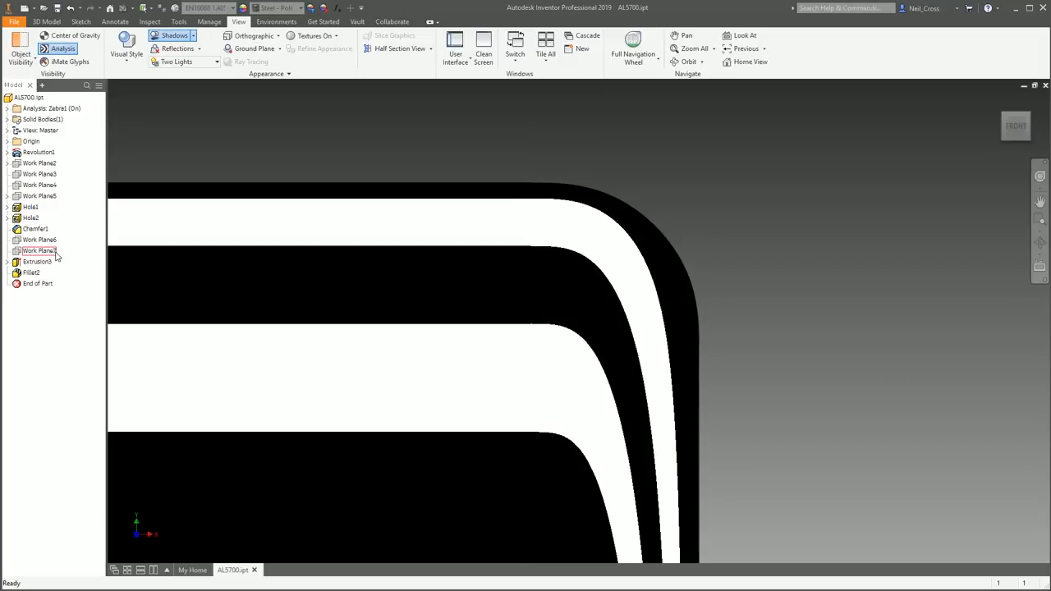
right_click(36, 273)
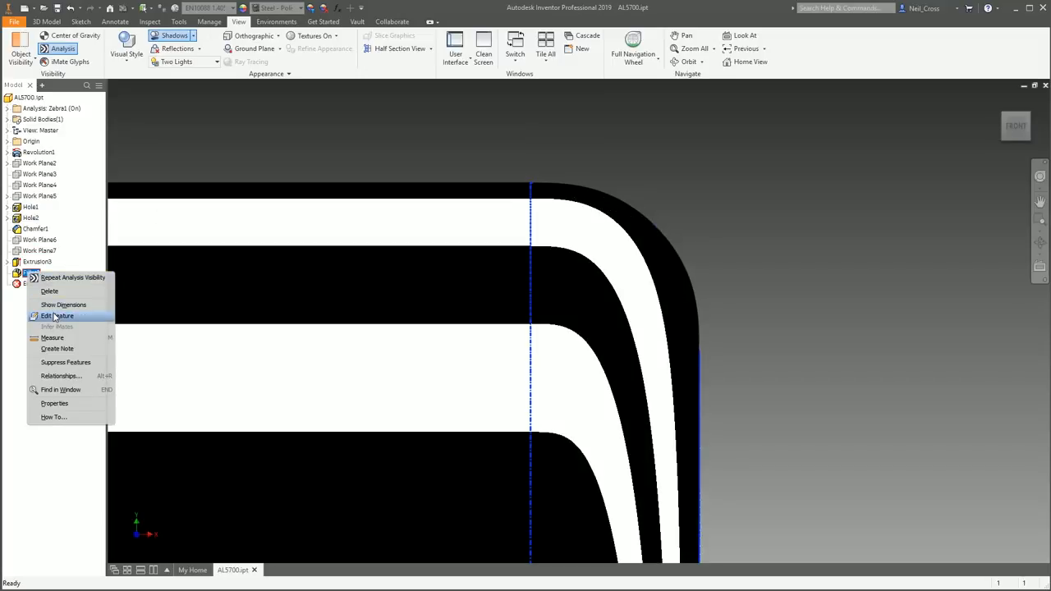
left_click(59, 316)
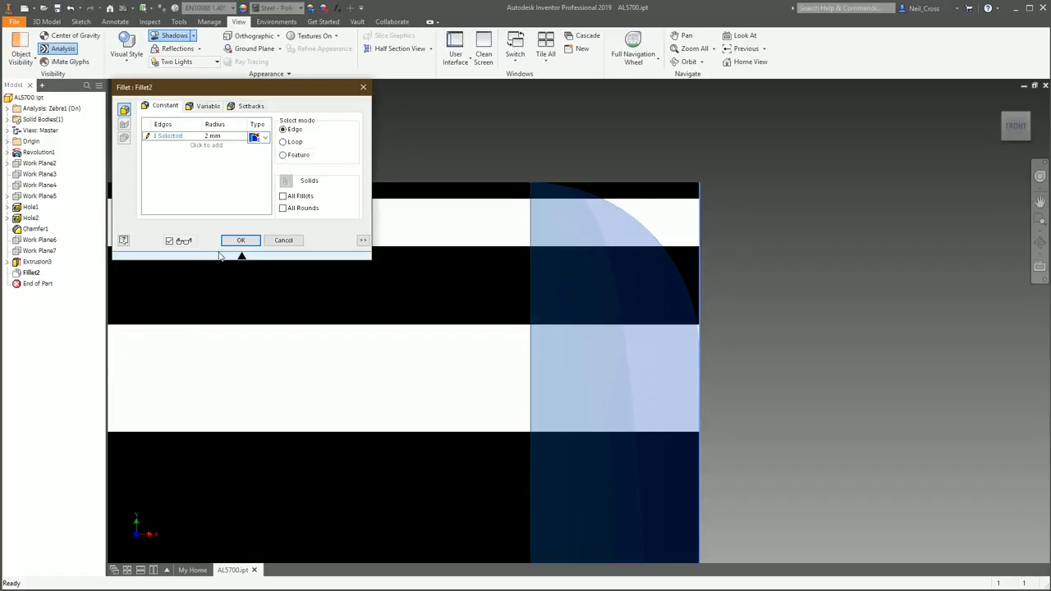
left_click(240, 240)
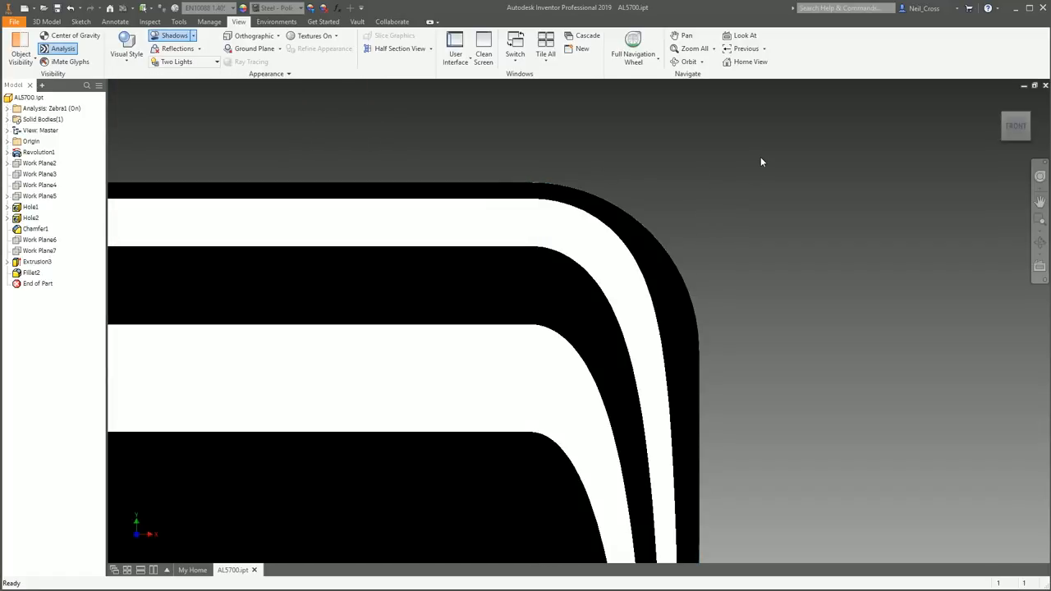
mouse_move(318, 138)
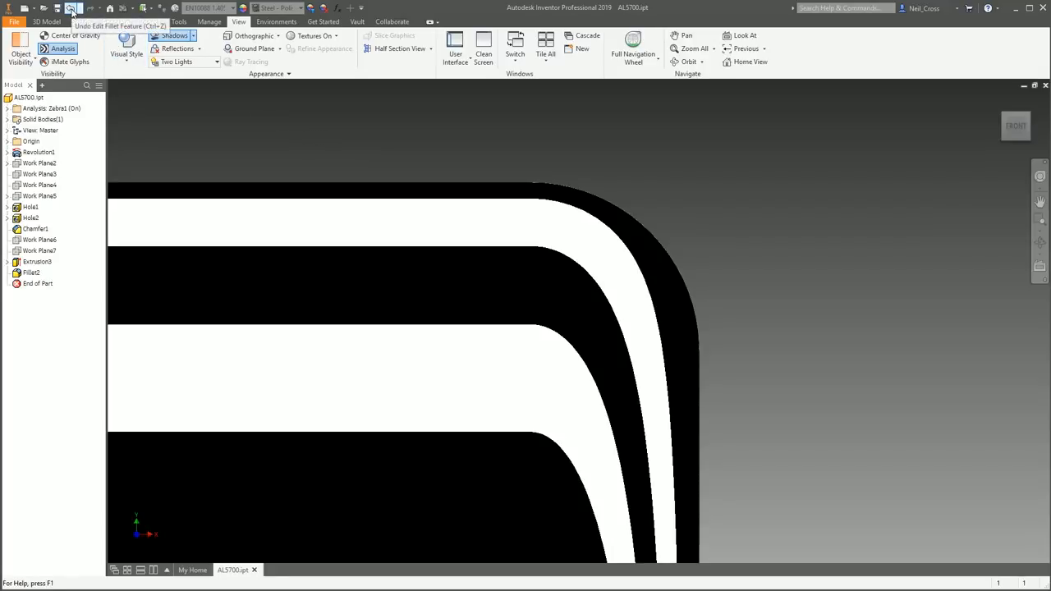
Undo the Edit Fillet Feature so the groove fillet reverts to its prior continuity
left_click(71, 8)
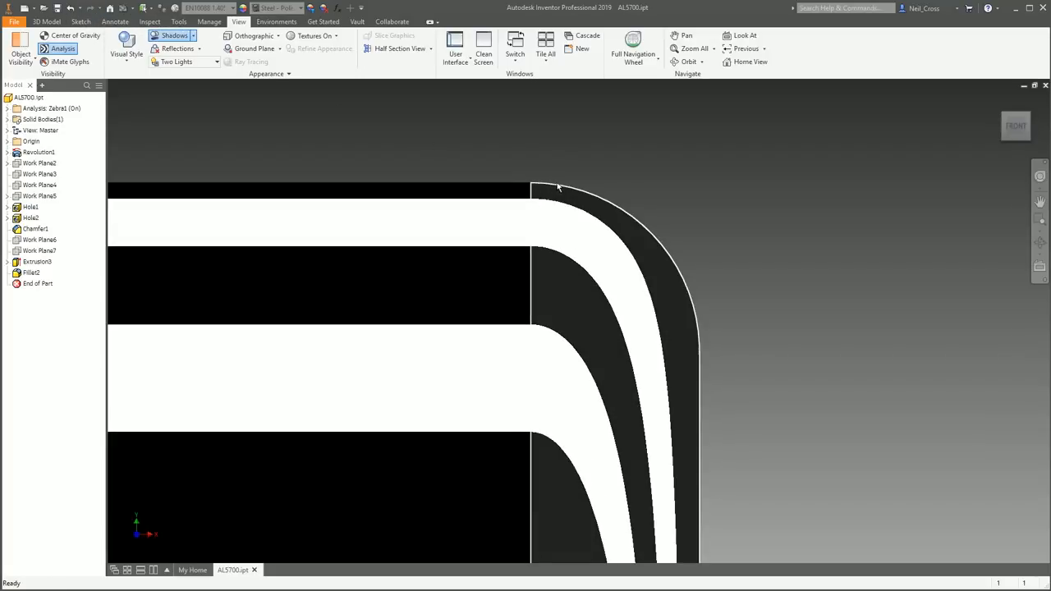
mouse_move(541, 189)
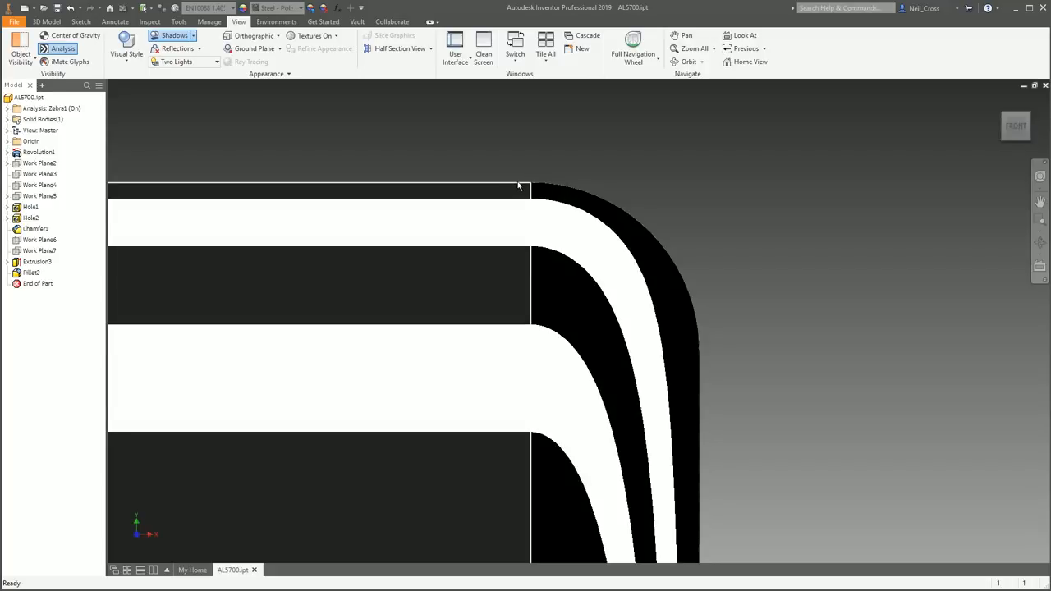
mouse_move(501, 186)
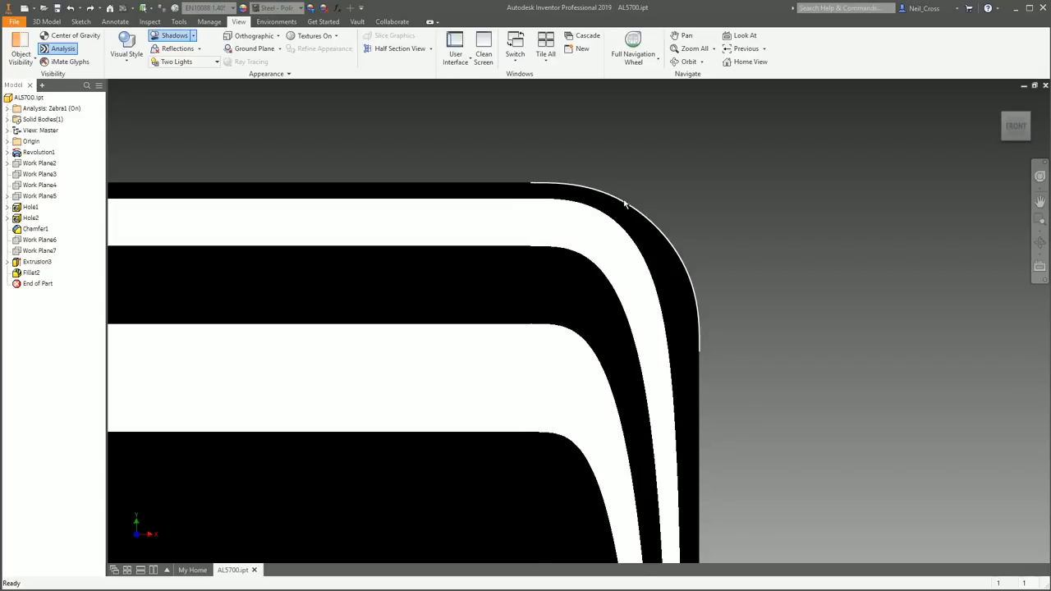
mouse_move(700, 321)
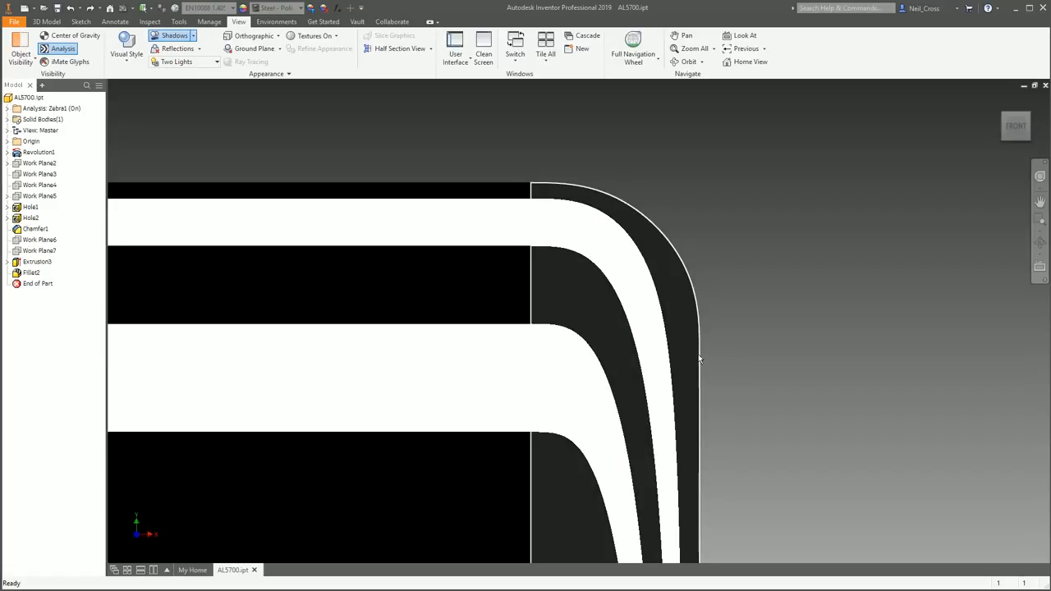
mouse_move(693, 361)
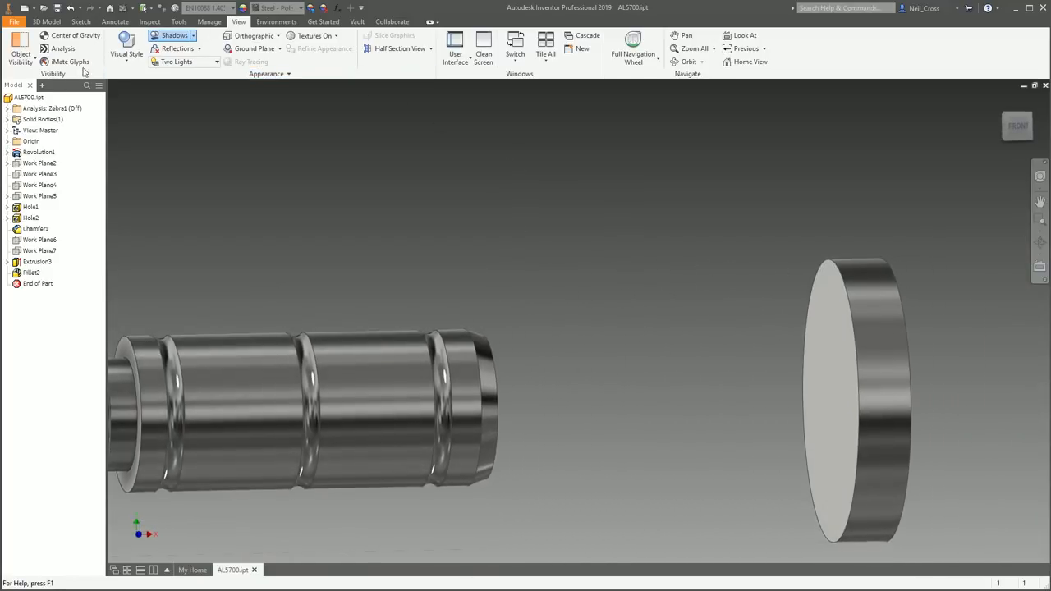
Begin a loft between the shaft end edge and the disc edge and bring up its Conditions settings
left_click(46, 22)
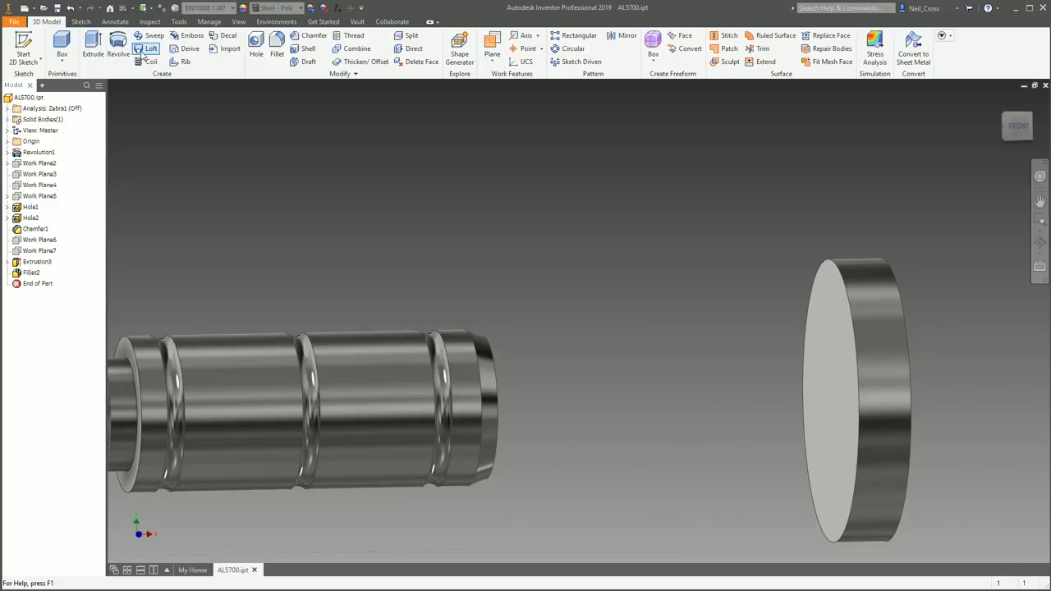
left_click(149, 49)
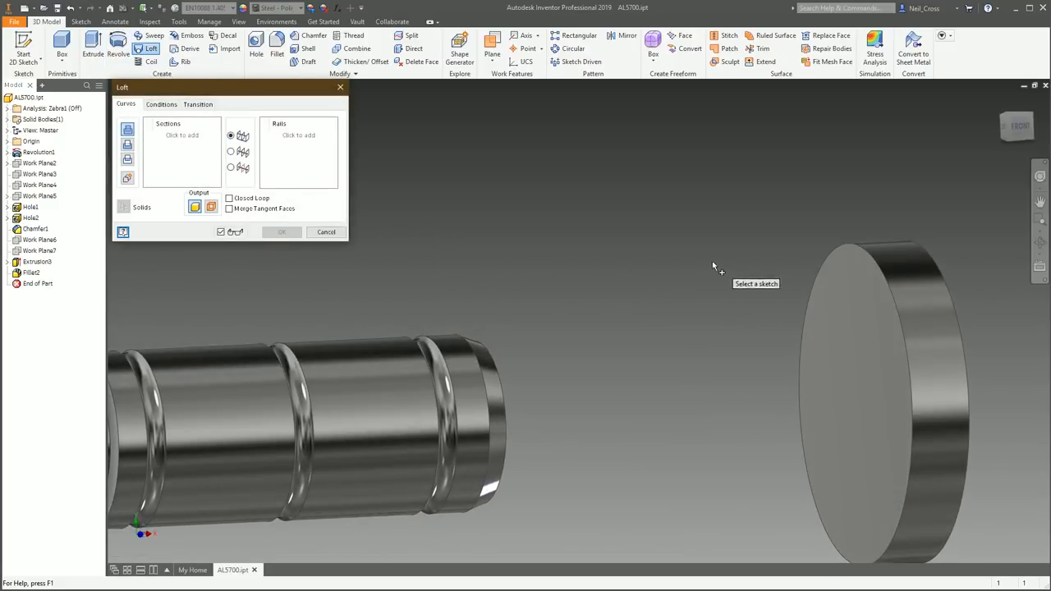
mouse_move(830, 320)
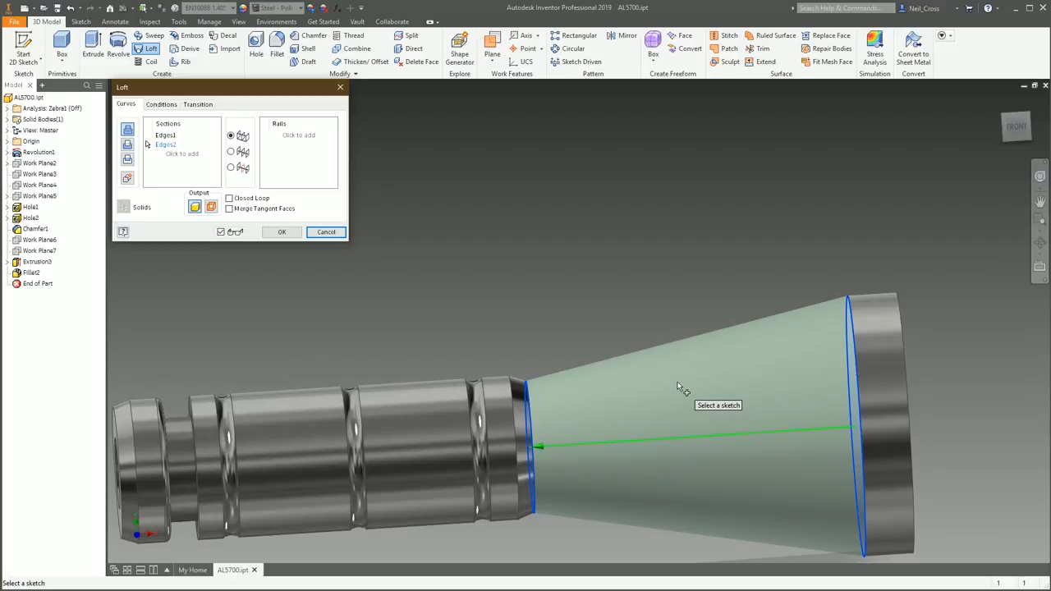
mouse_move(681, 294)
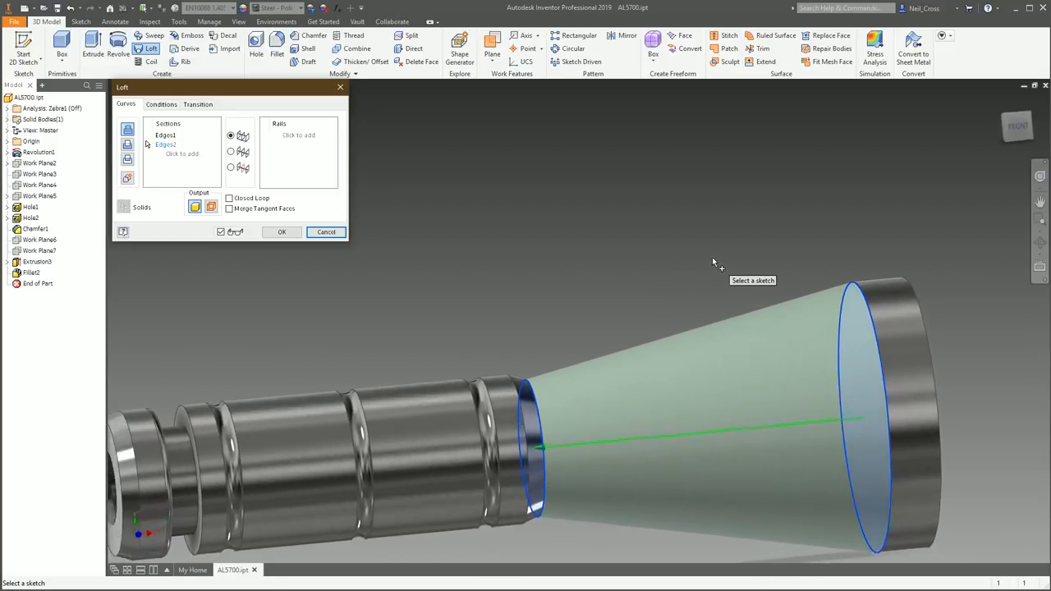
mouse_move(610, 340)
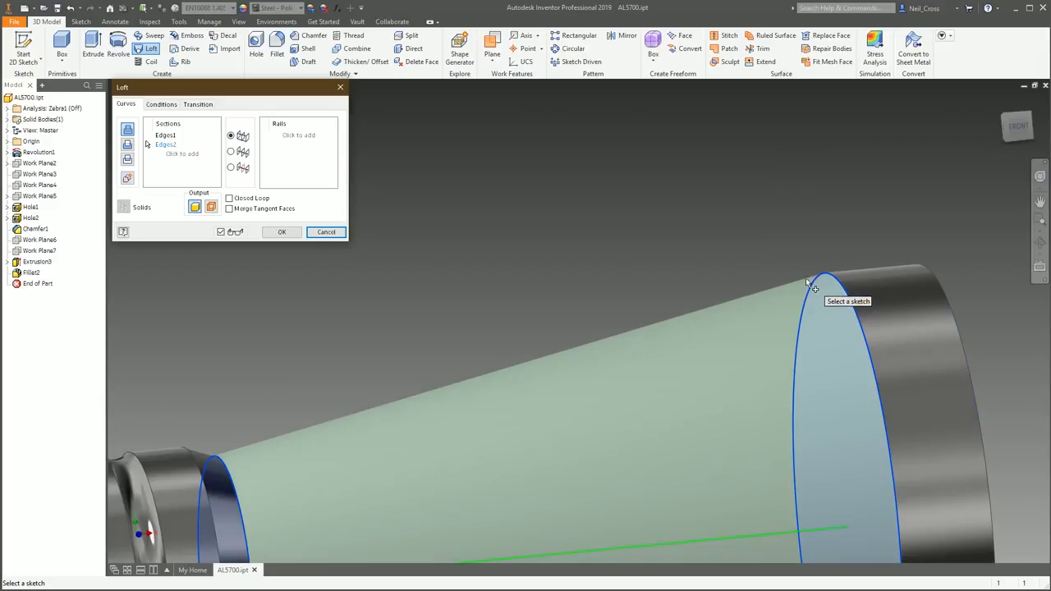
mouse_move(862, 271)
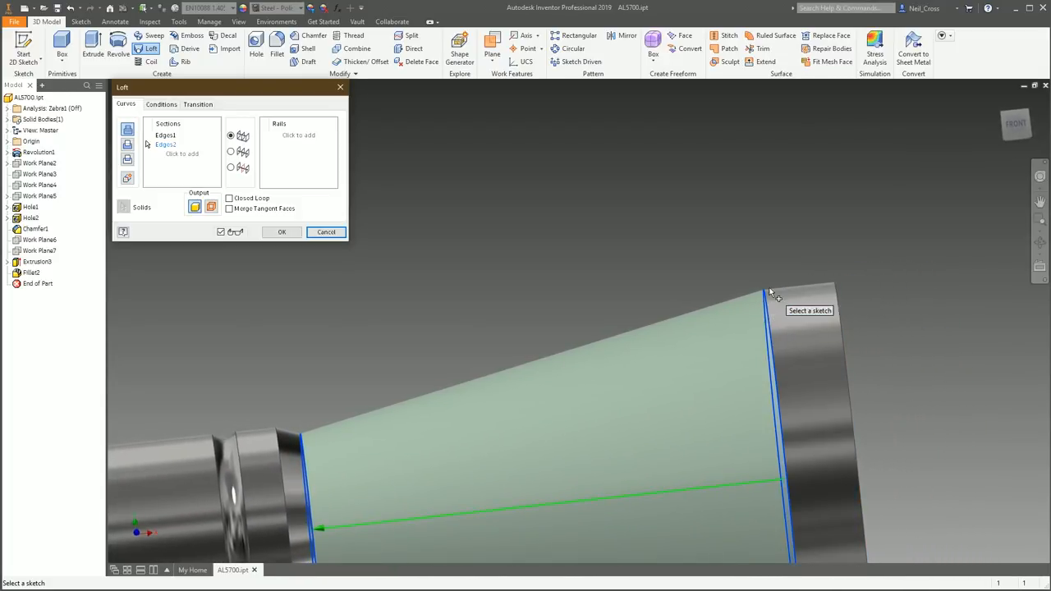
left_click(161, 105)
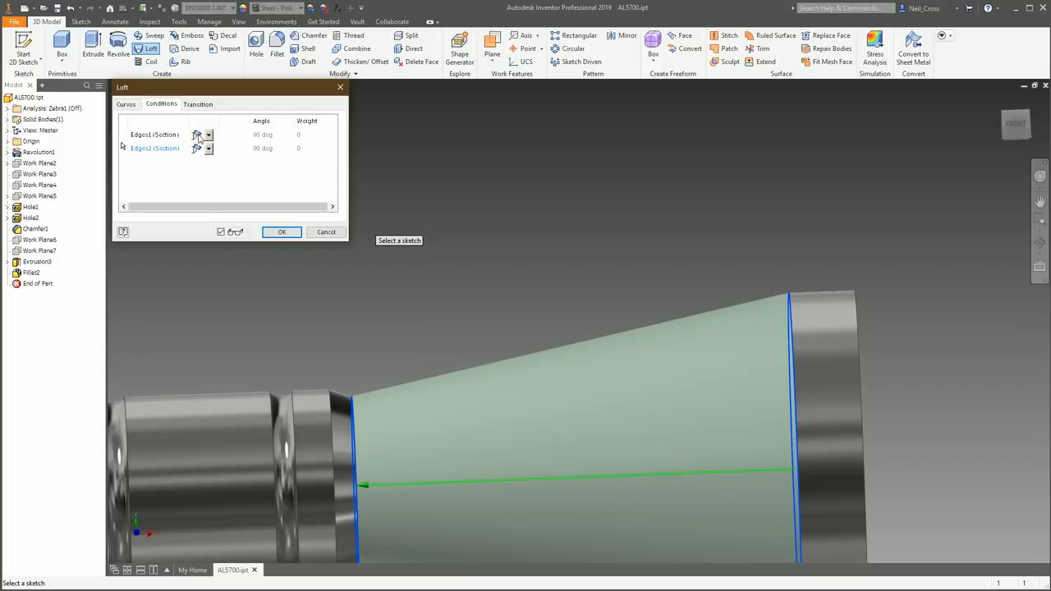
mouse_move(786, 294)
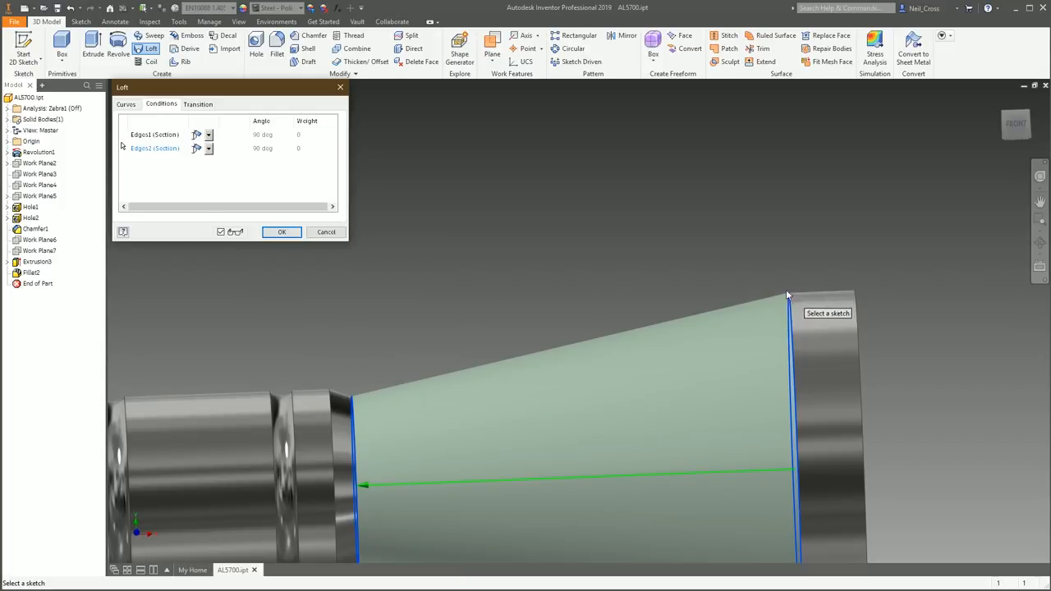
Set both Edge0 (shaft end) and Edge1 (disc edge) loft conditions to Smooth (G2)
left_click(208, 134)
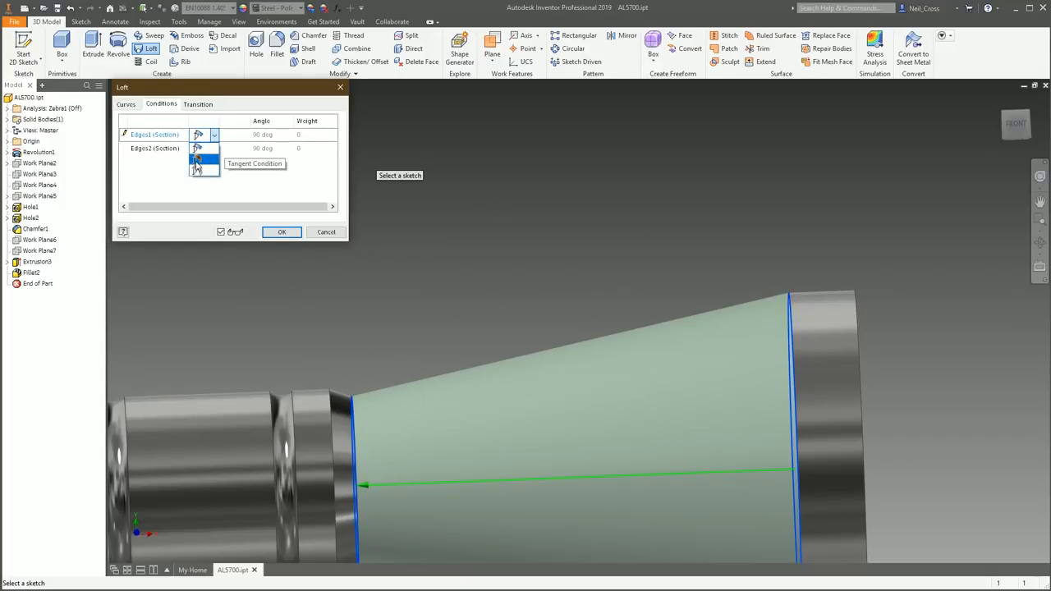
left_click(255, 164)
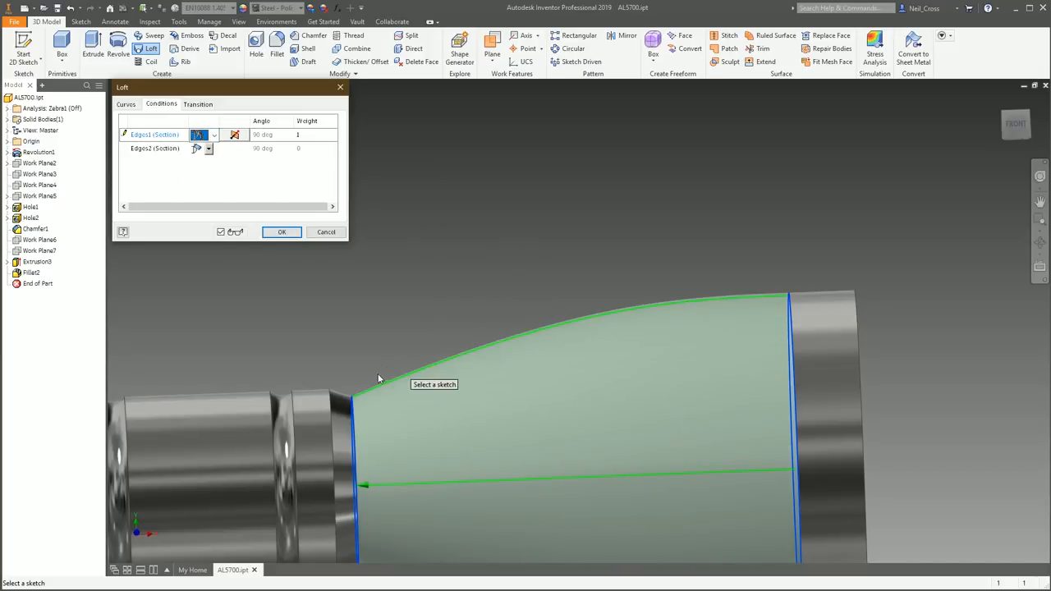
mouse_move(402, 381)
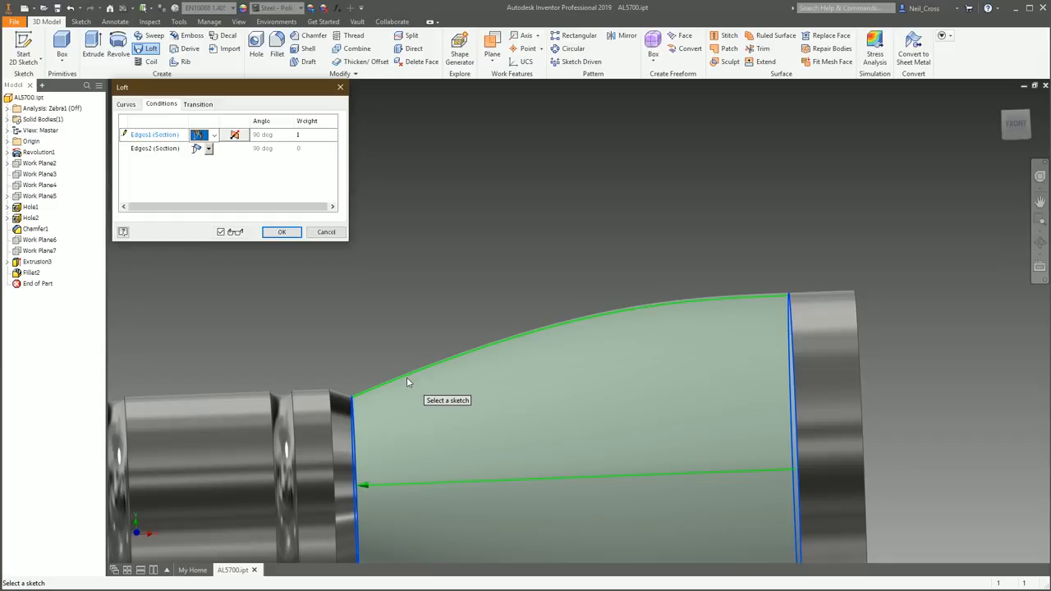
mouse_move(675, 307)
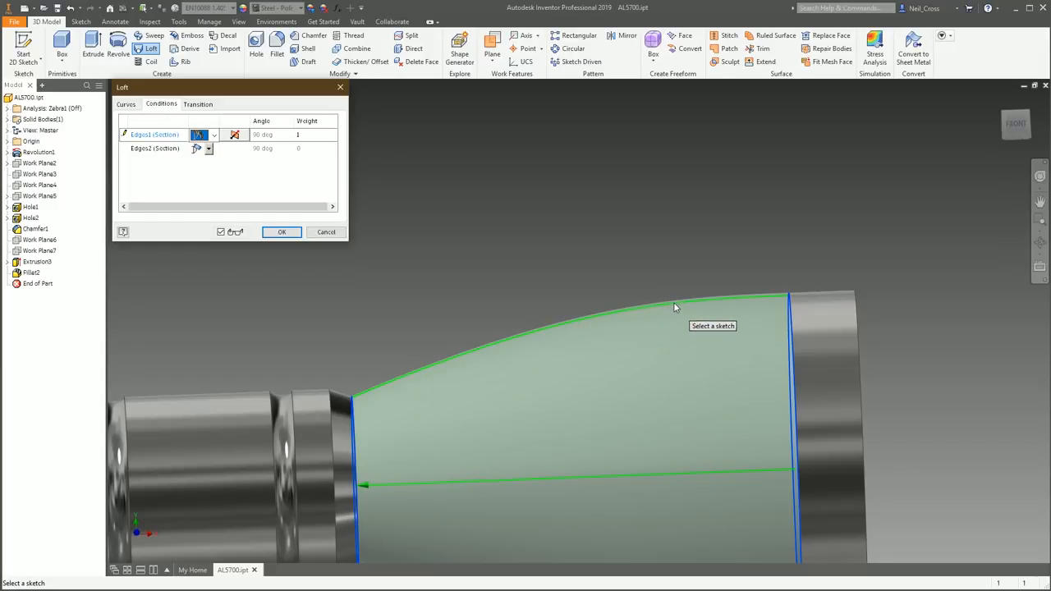
mouse_move(780, 299)
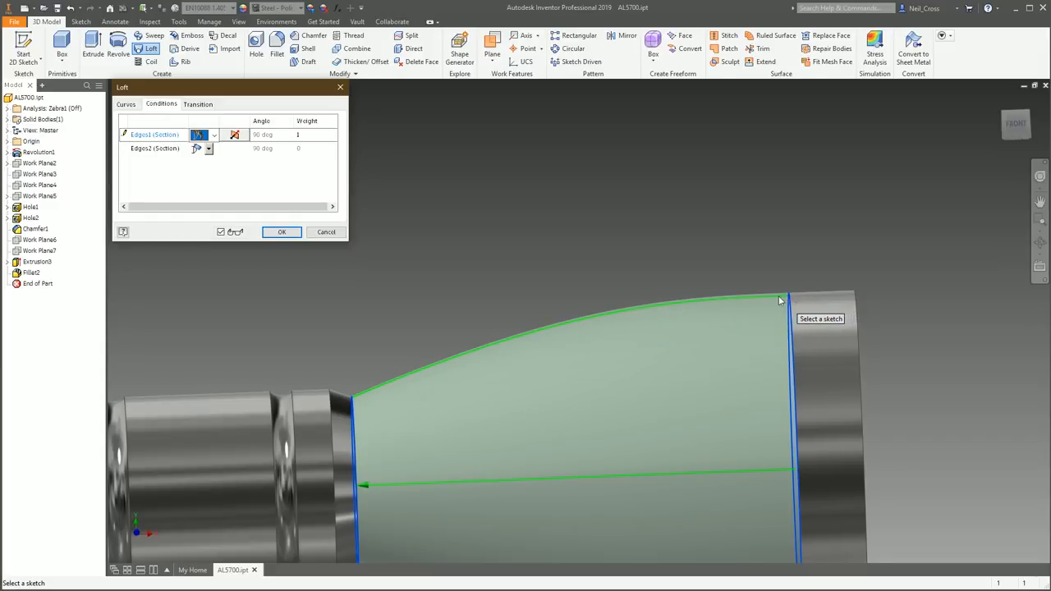
mouse_move(552, 335)
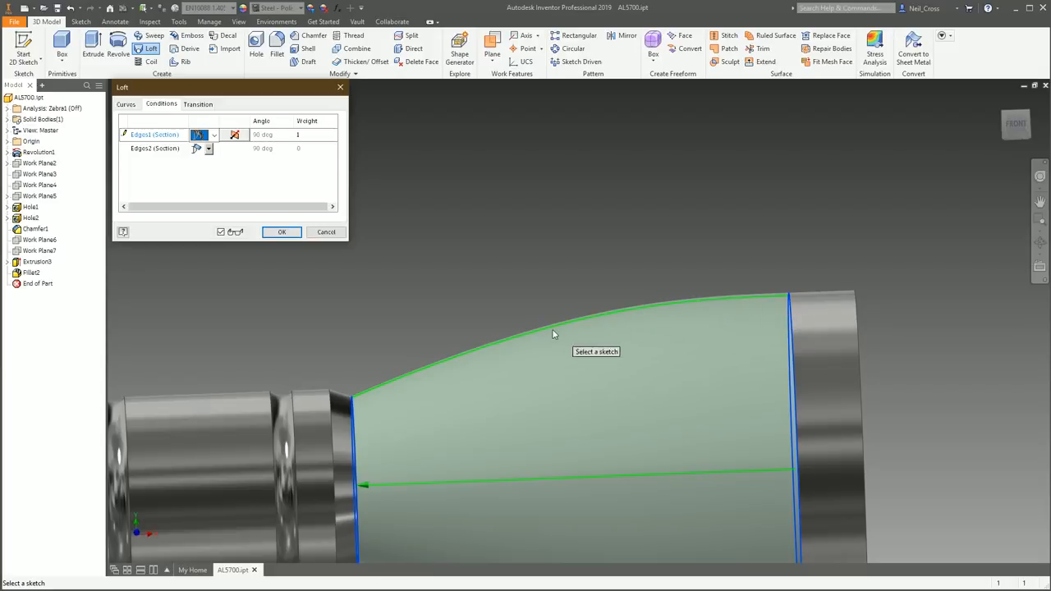
left_click(208, 148)
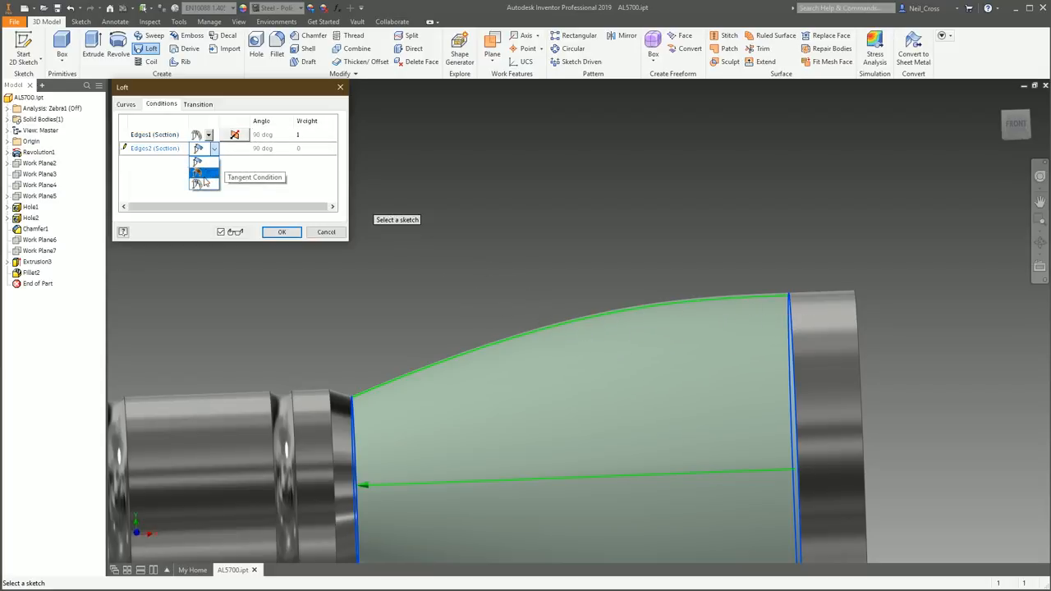
left_click(204, 184)
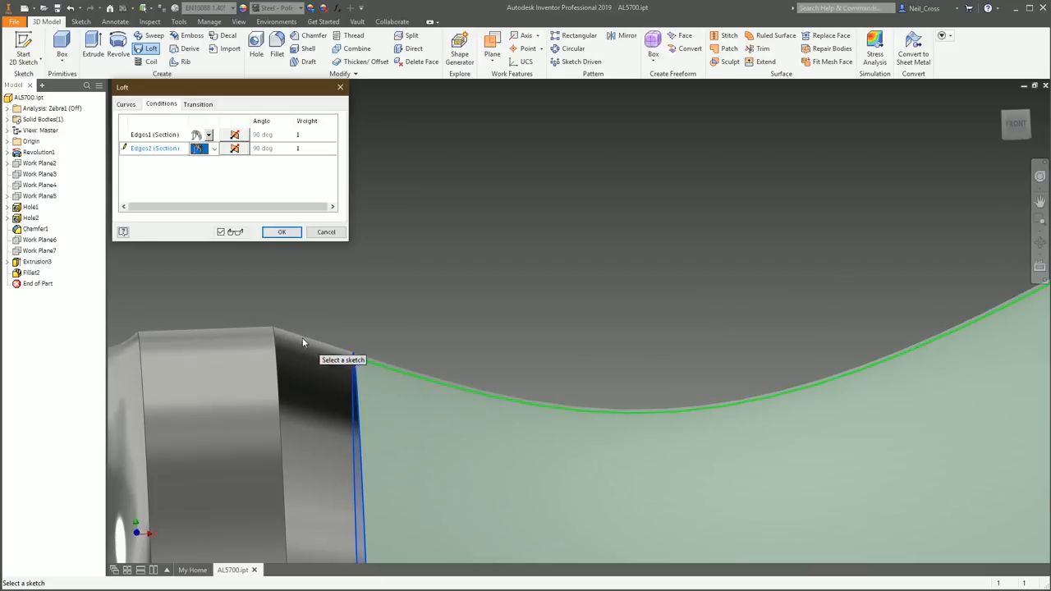
mouse_move(289, 339)
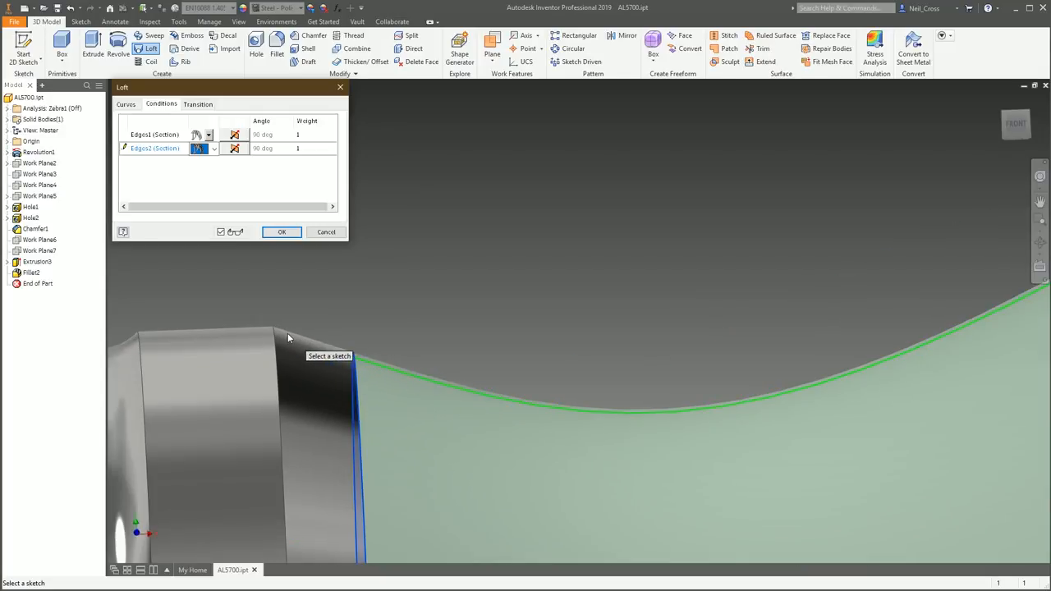
mouse_move(398, 369)
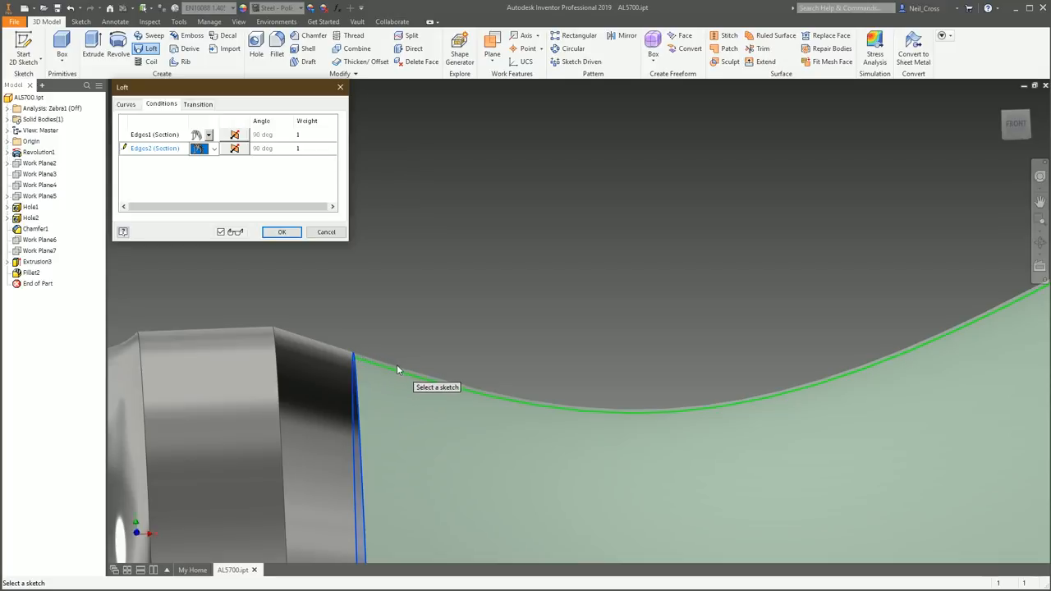
mouse_move(687, 408)
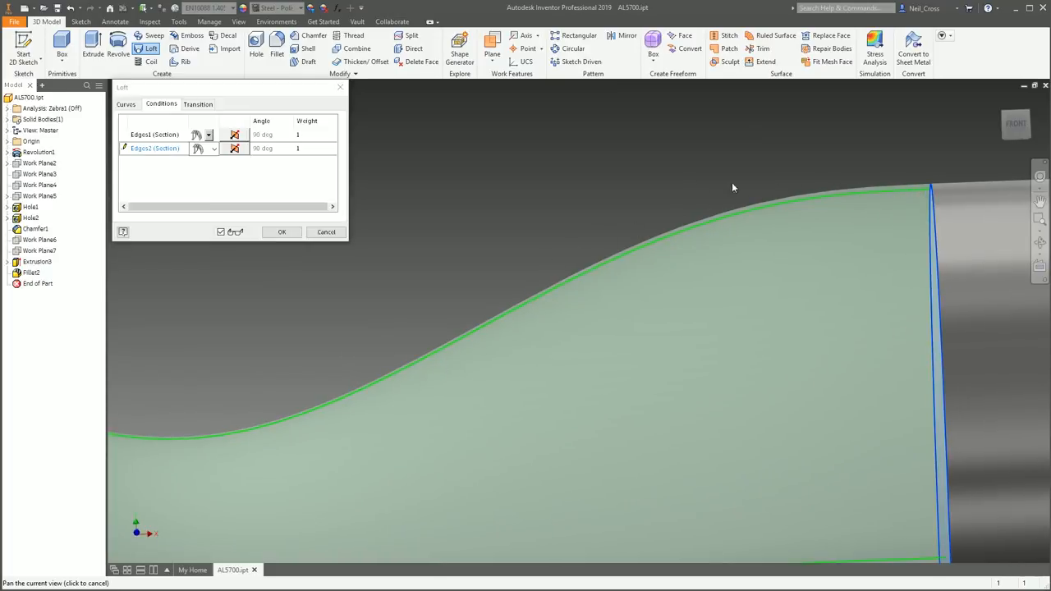
Confirm the lofted flare and return to the View ribbon for the analysis display
left_click(282, 231)
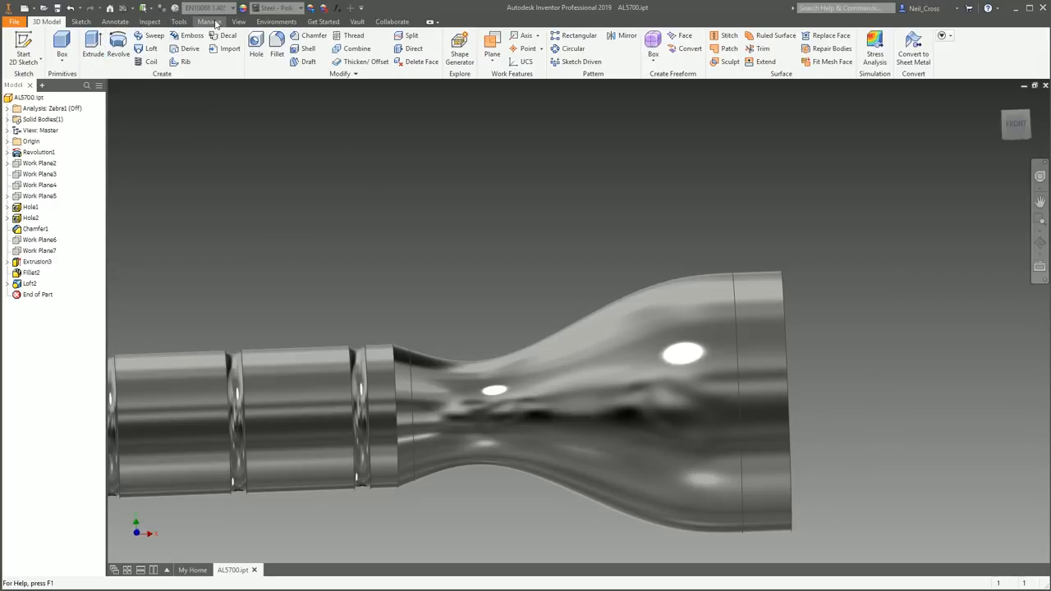
left_click(240, 22)
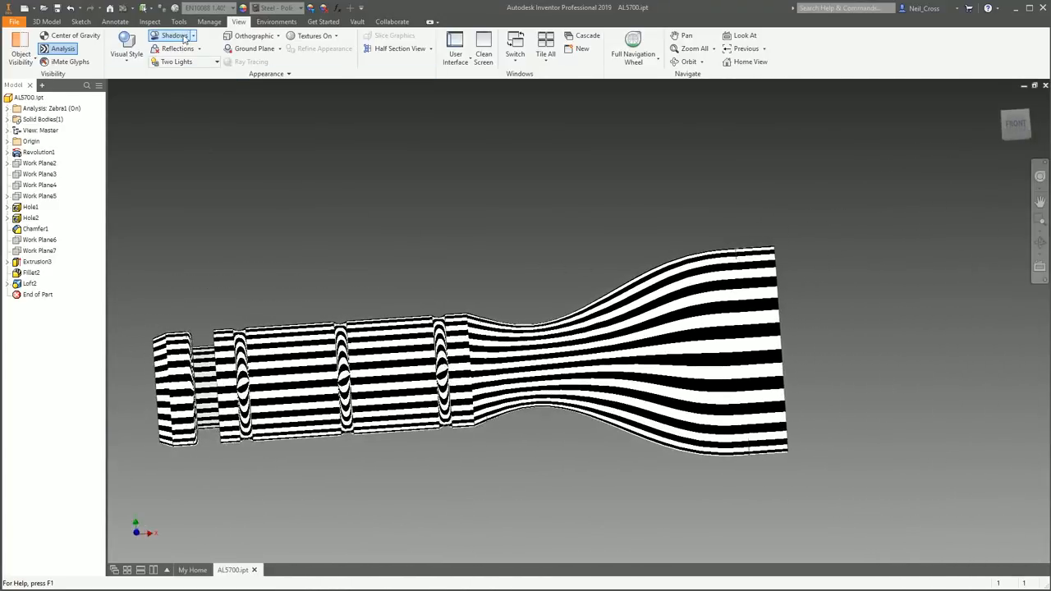
Toggle the zebra analysis off so the flared shaft shows shaded
left_click(63, 49)
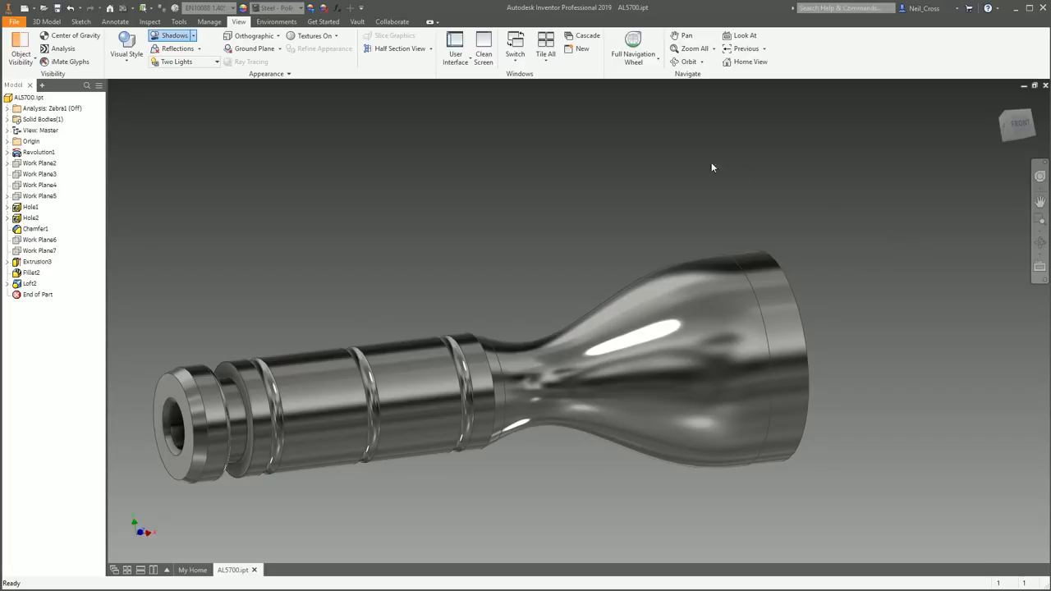
Return to the 3D Model ribbon tools, leaving the finished flared shaft unchanged
left_click(46, 21)
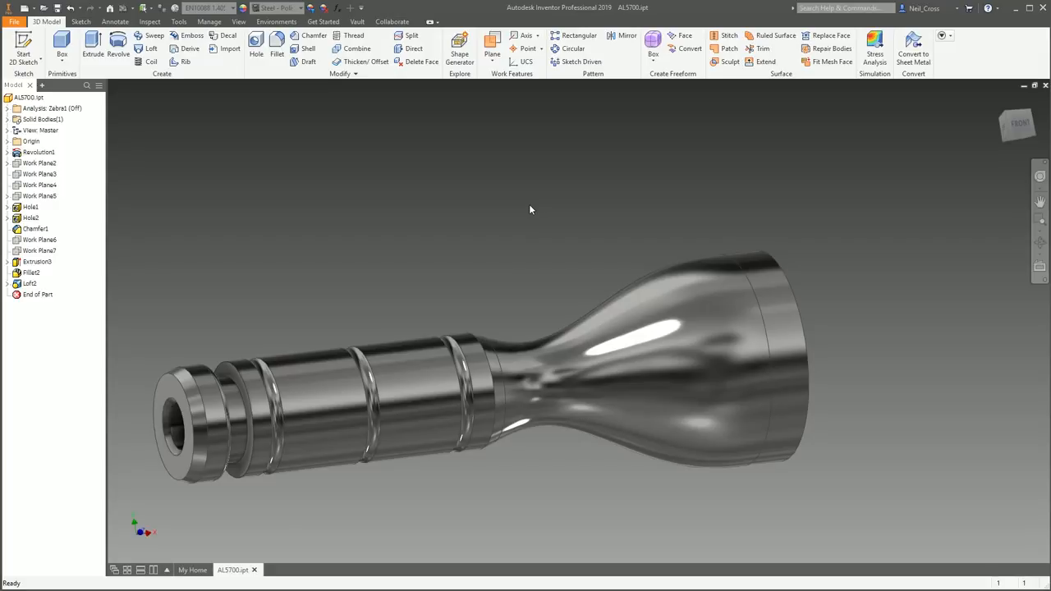
mouse_move(601, 217)
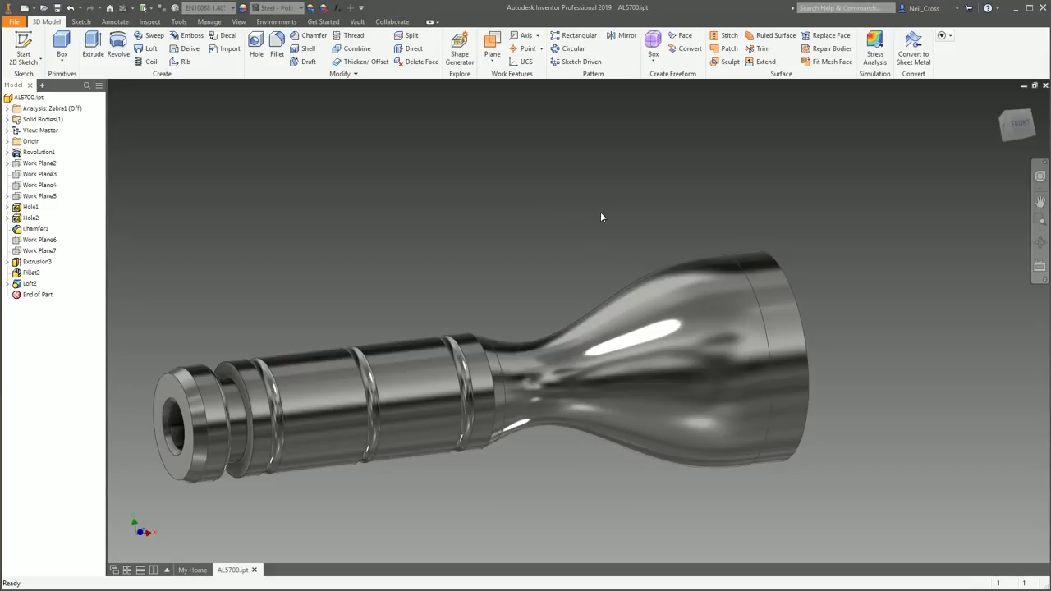